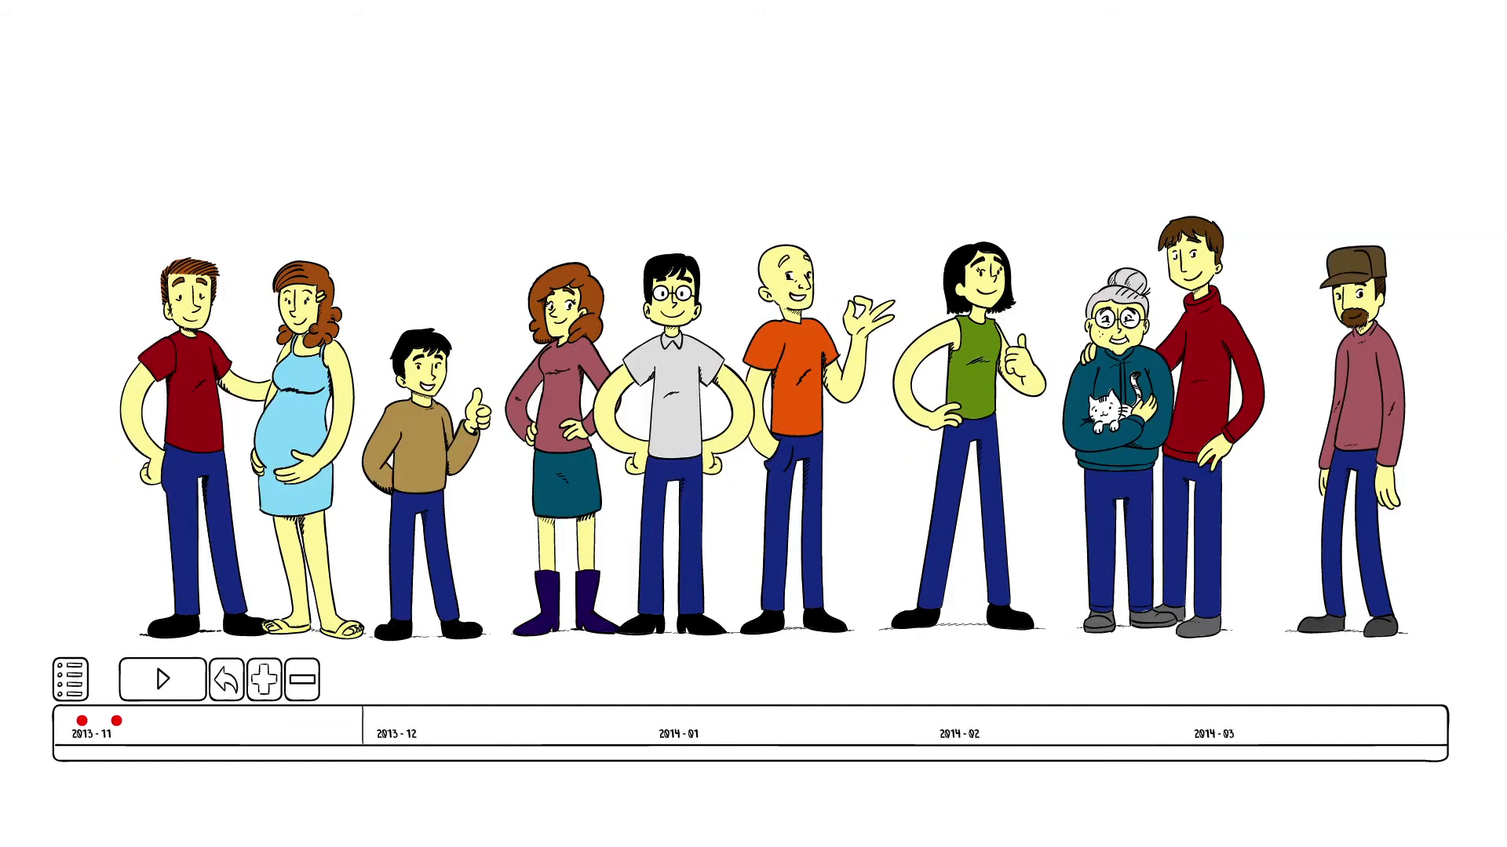
- Advance the Odomap timeline past the resident lineup and explosion to the couple–factory–scales triangle
left_click(161, 679)
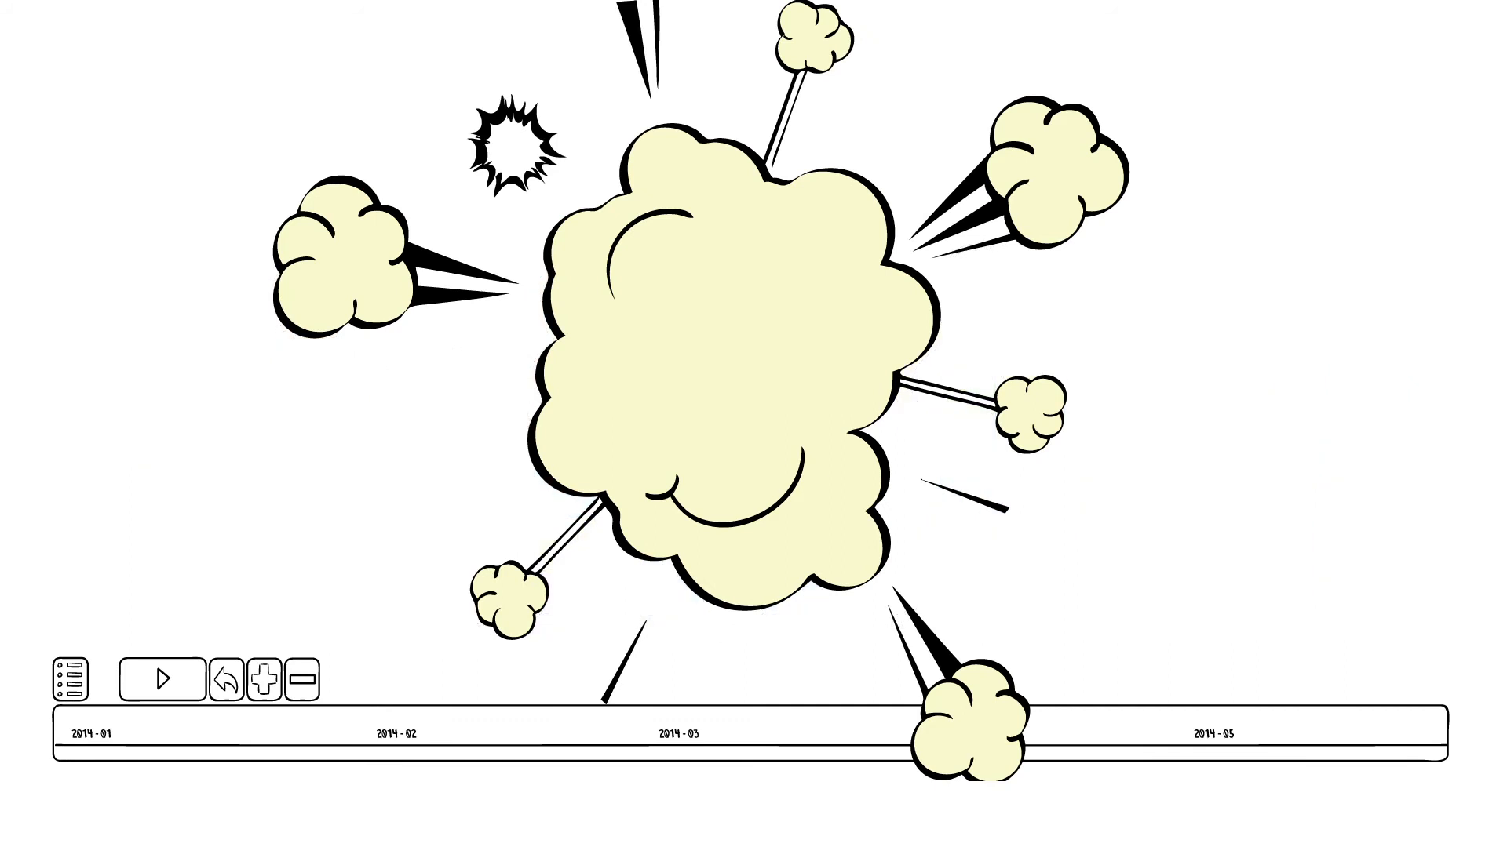
left_click(160, 681)
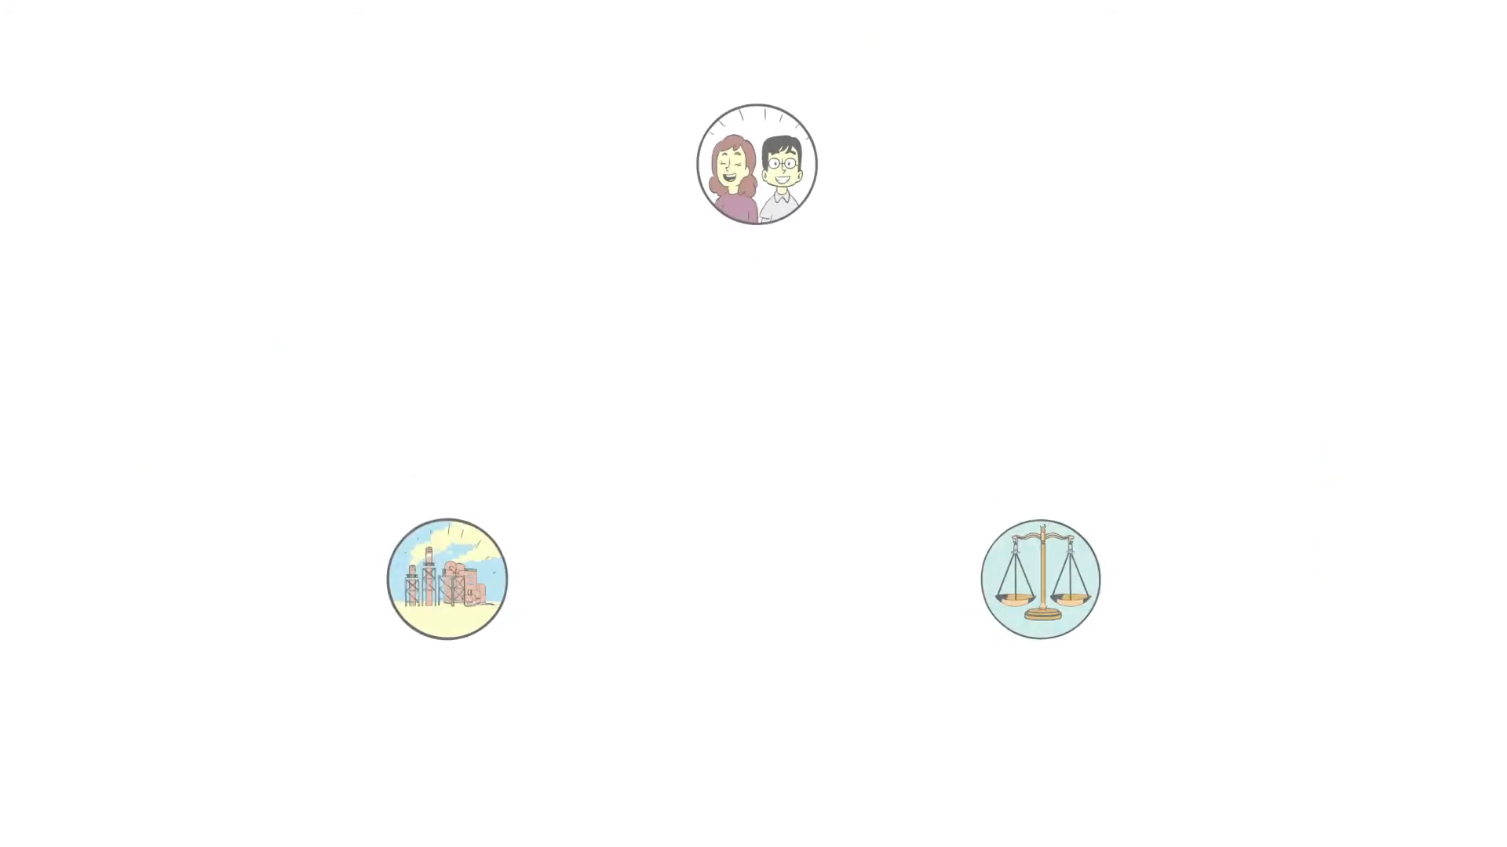